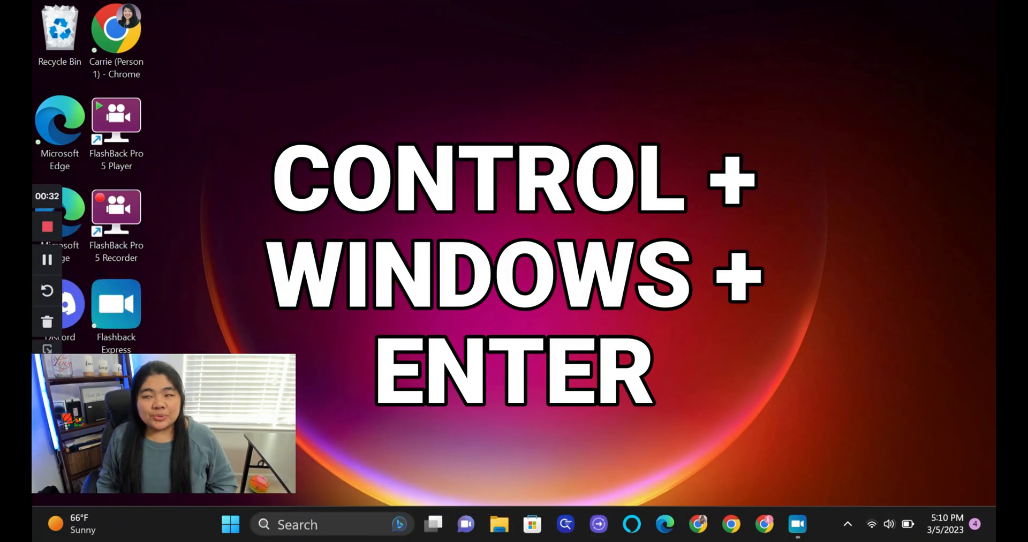
Start Narrator with Ctrl+Win+Enter and accept installing the new natural voices
key("ctrl+win+enter")
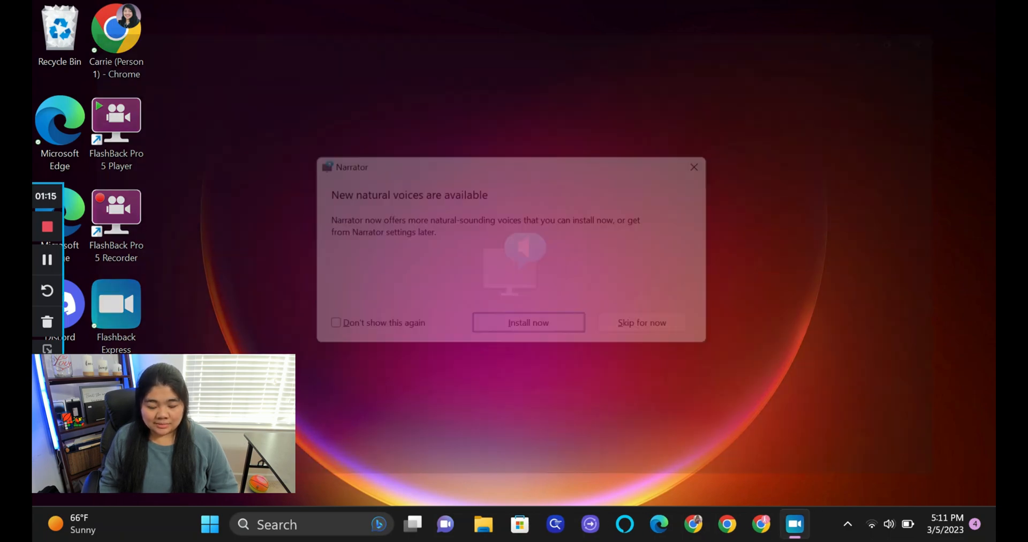
left_click(642, 323)
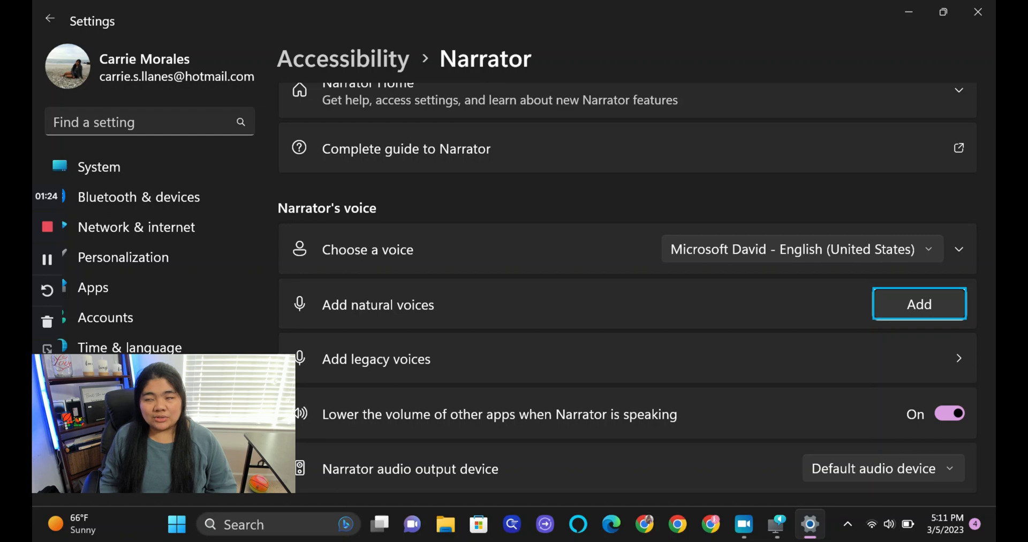
Open the natural voices list and preview the Aria and Jenny voices
left_click(919, 303)
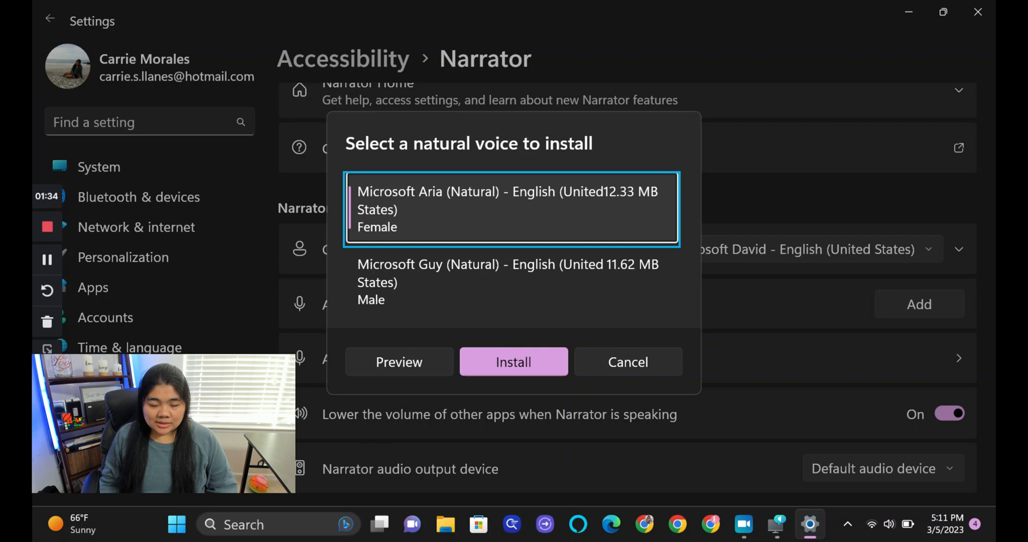
left_click(399, 361)
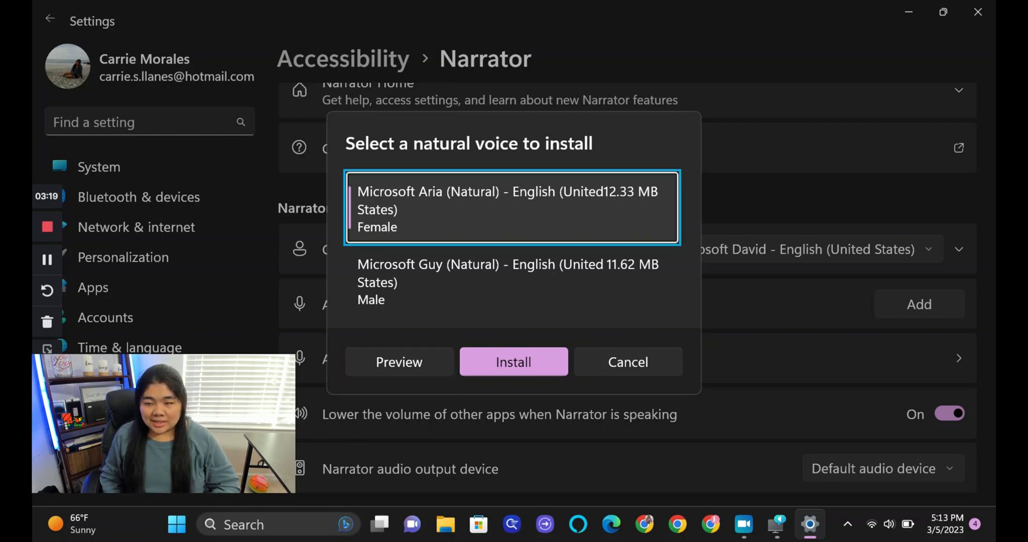
left_click(511, 276)
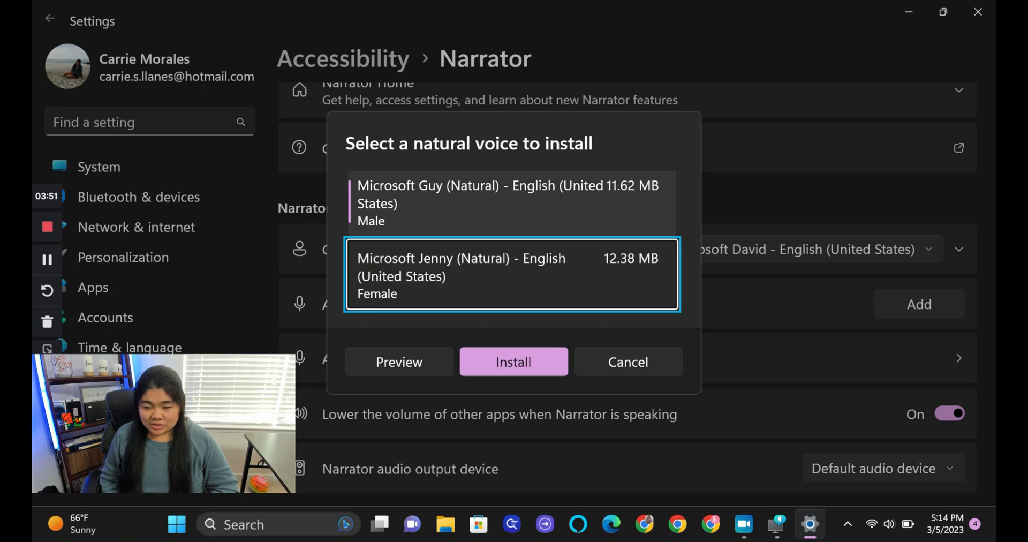
left_click(398, 361)
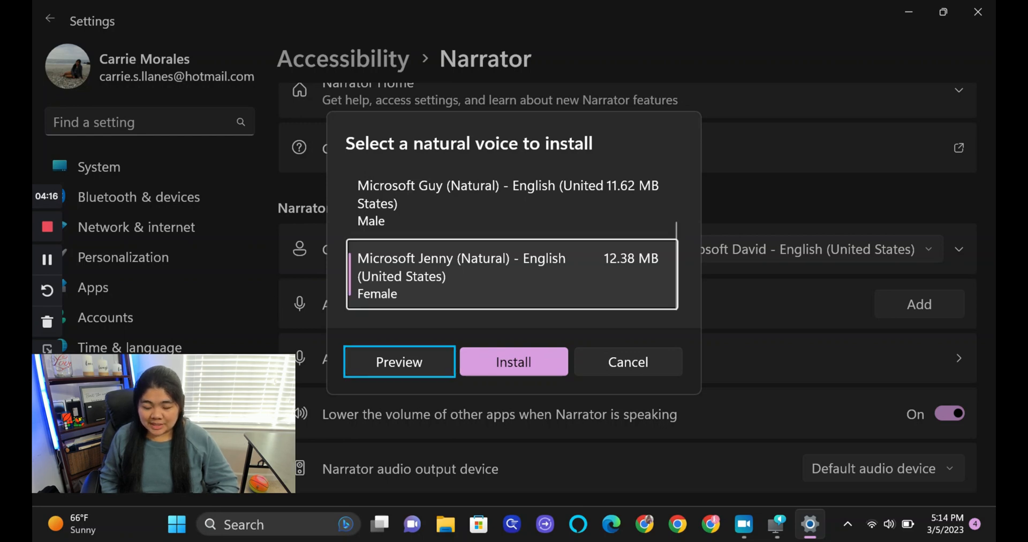
left_click(508, 203)
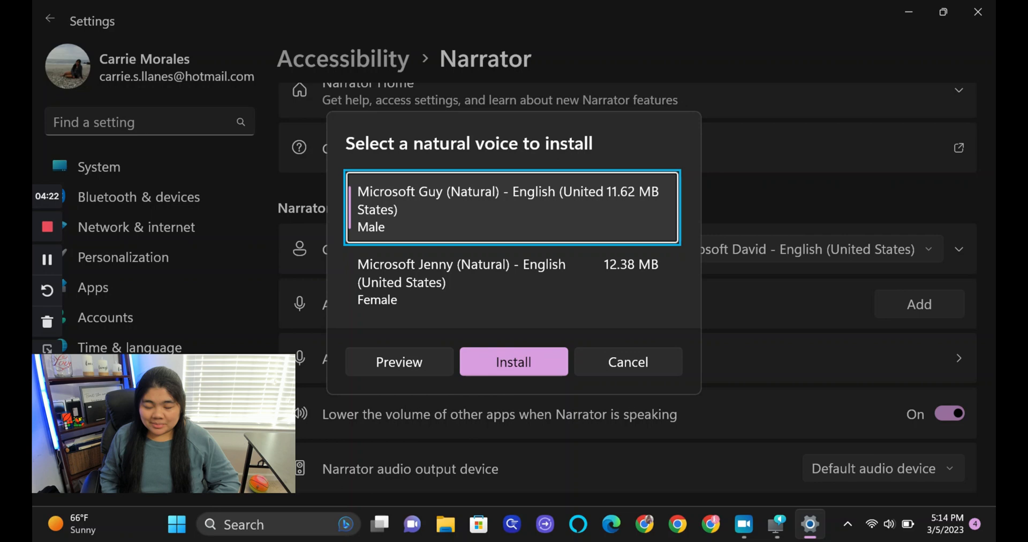
Select and install Microsoft Guy (Natural)
left_click(514, 361)
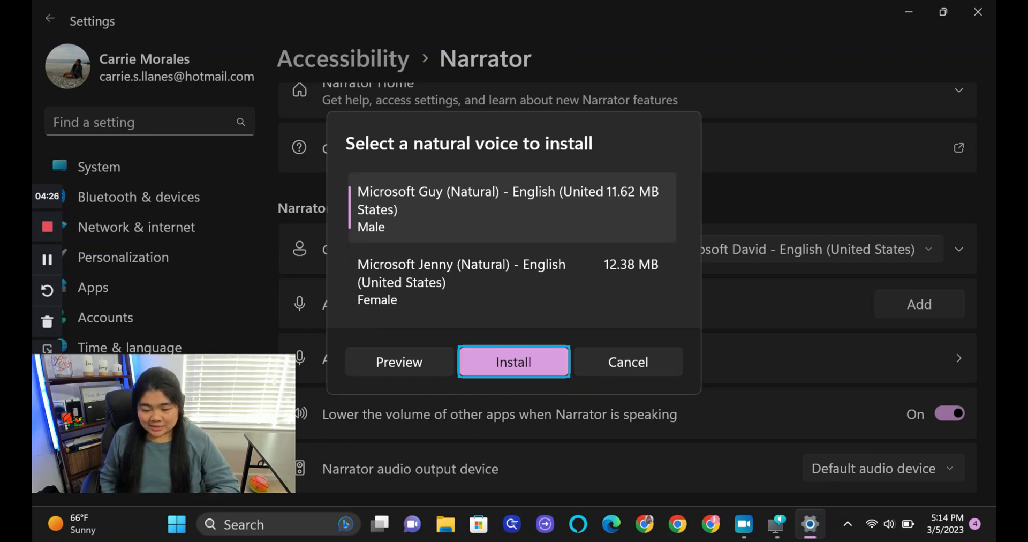
left_click(513, 362)
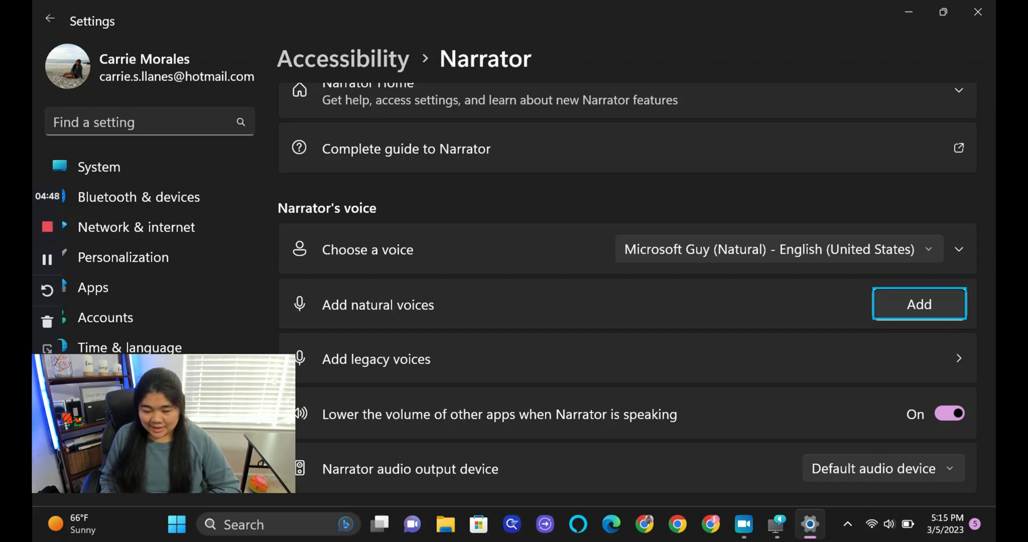
Reopen the natural voices list and install Microsoft Aria (Natural)
left_click(918, 304)
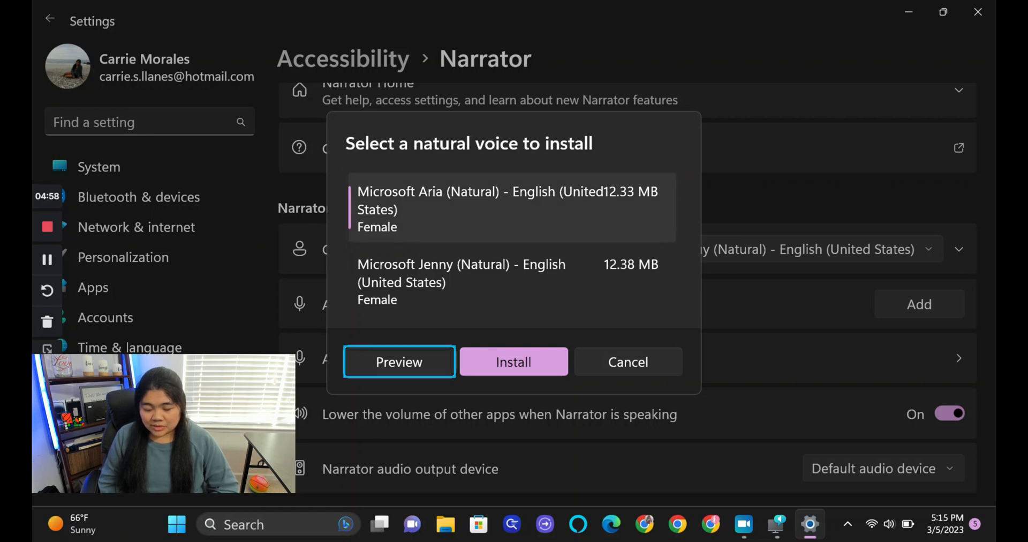
left_click(514, 362)
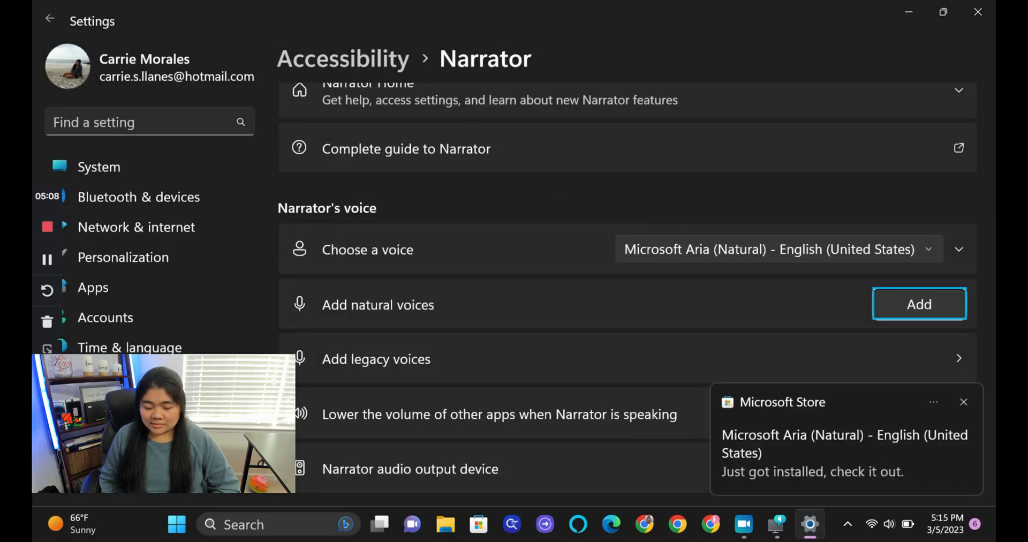
left_click(949, 414)
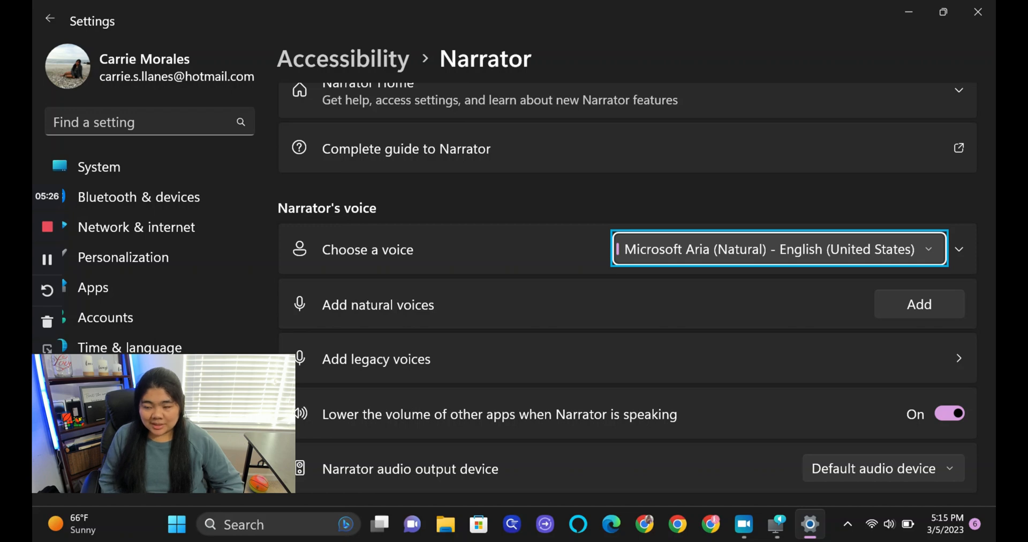
Choose Microsoft Guy (Natural) - English (United States) in the Narrator voice dropdown
left_click(777, 248)
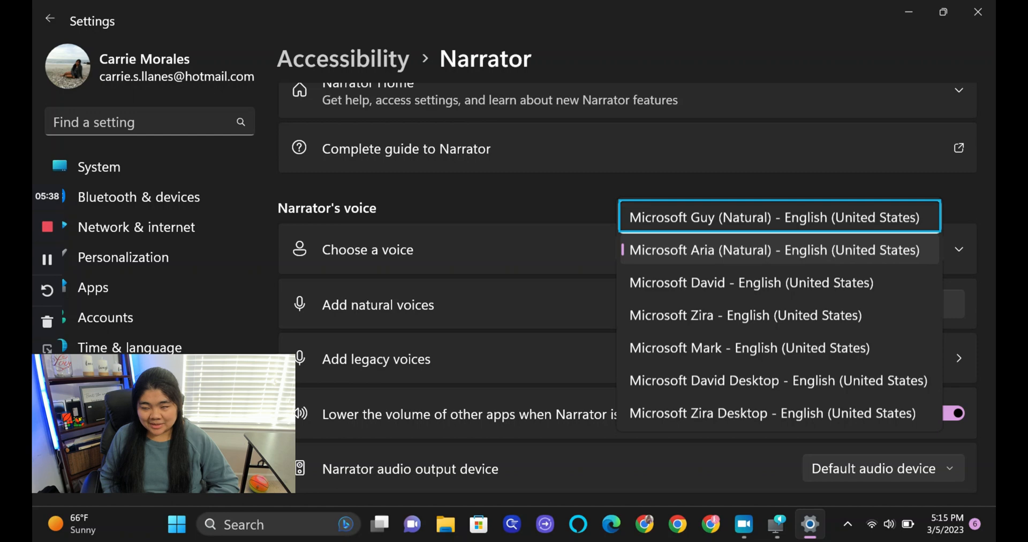
left_click(777, 217)
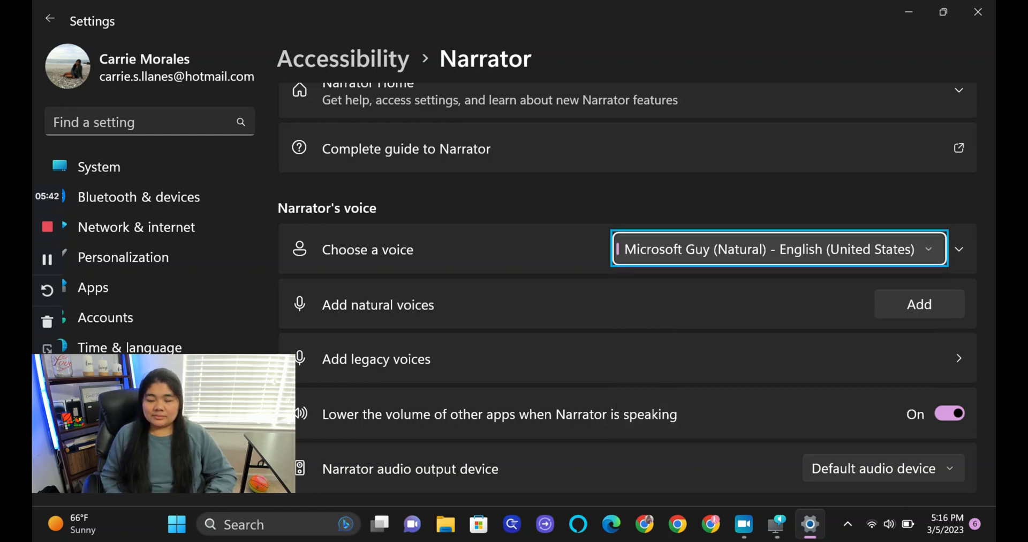
key("ctrl+win+n")
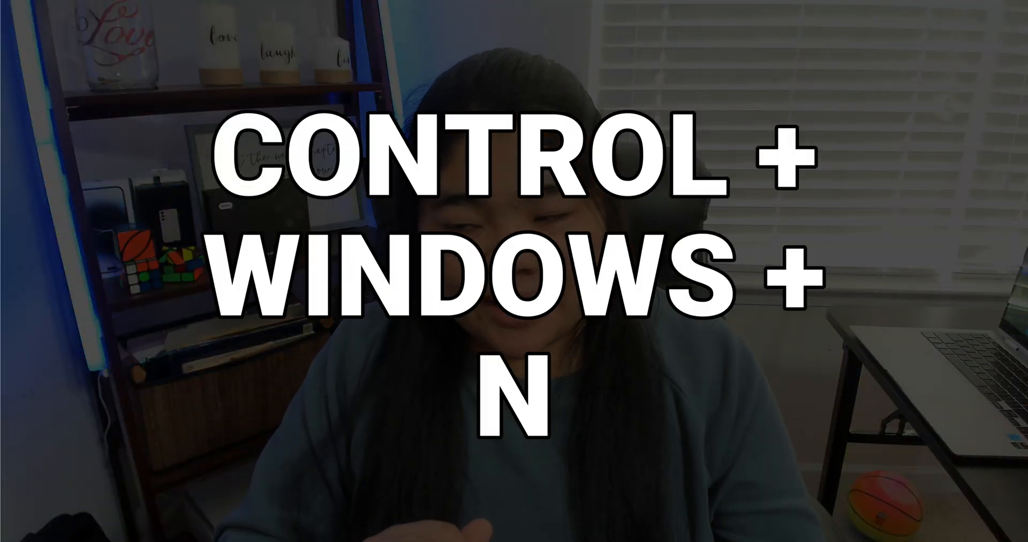